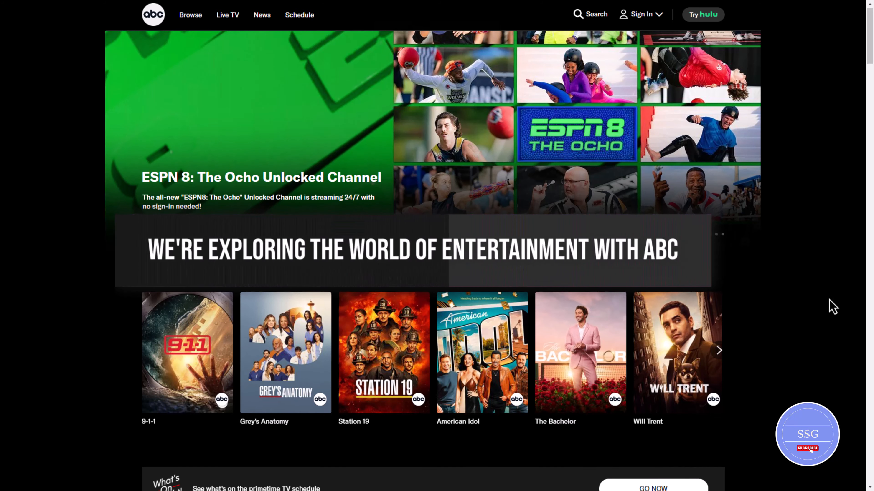
- Scroll down through the ABC home page content
scroll("down", 3)
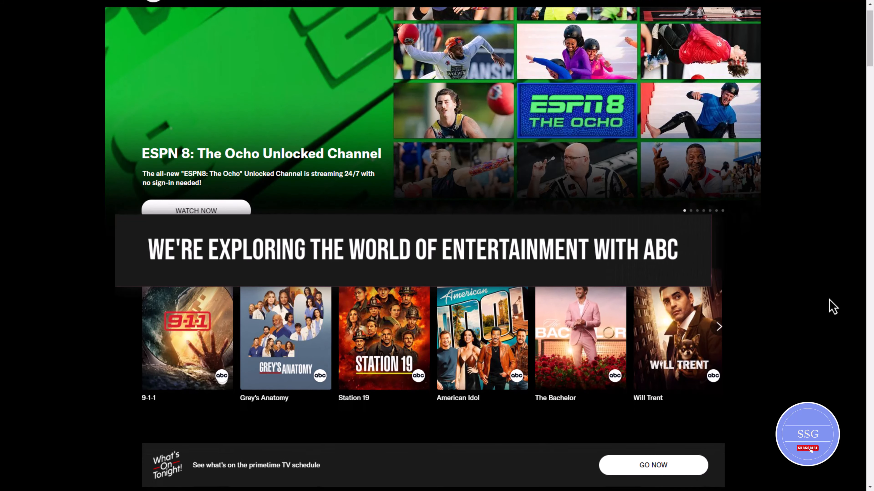
scroll("down", 3)
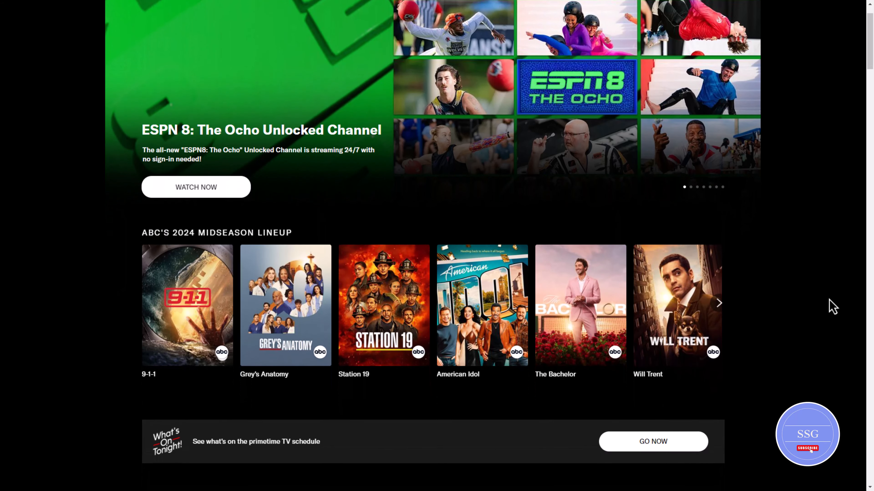
scroll("down", 3)
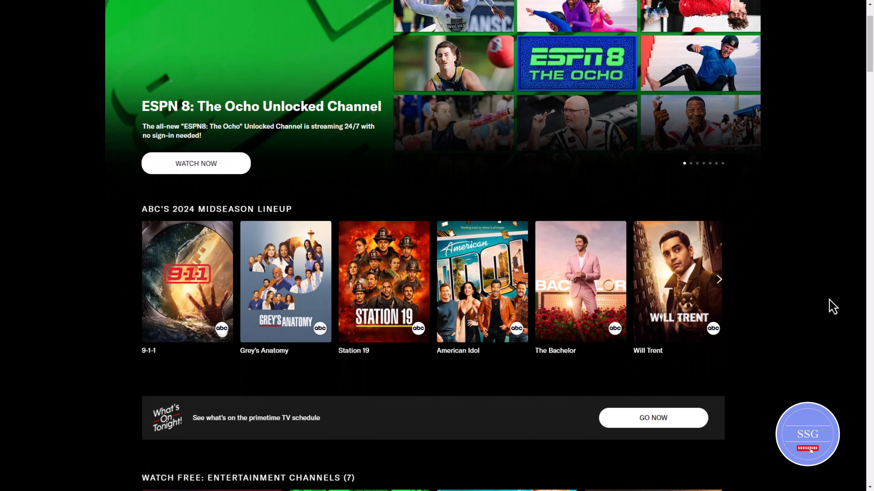
scroll("down", 3)
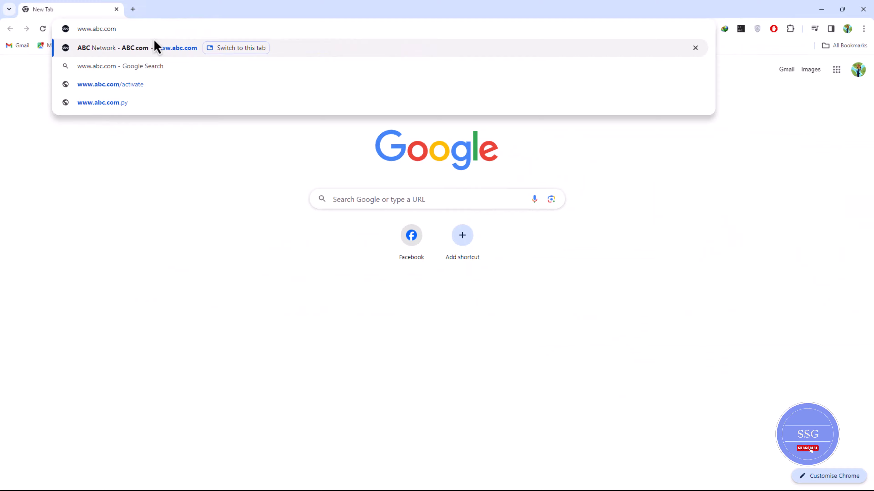
- Go to abc.com and start signing in to an ABC account from the Sign In menu
left_click(112, 48)
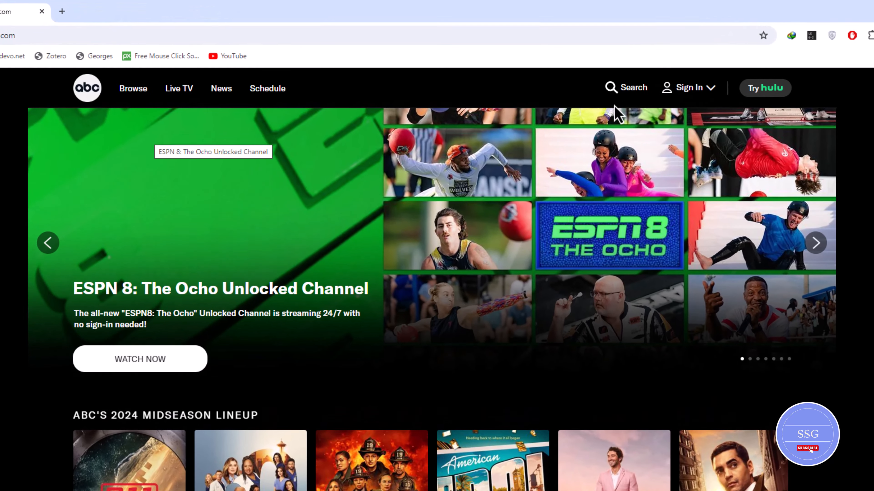
left_click(689, 88)
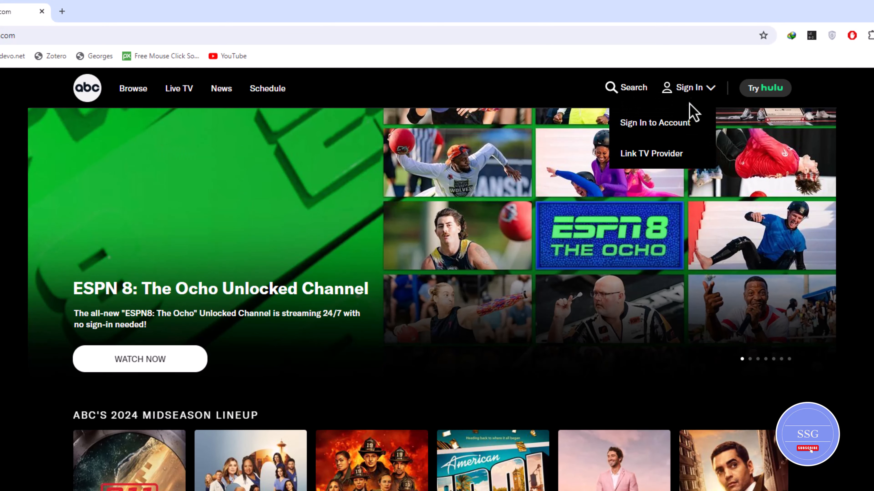
left_click(654, 122)
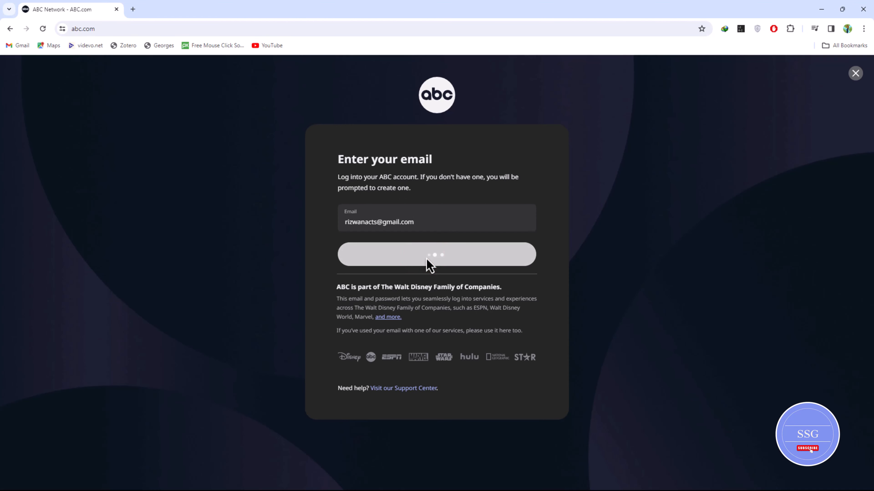
- Enter first name 'rizwan' with the account details and create the account
left_click(436, 254)
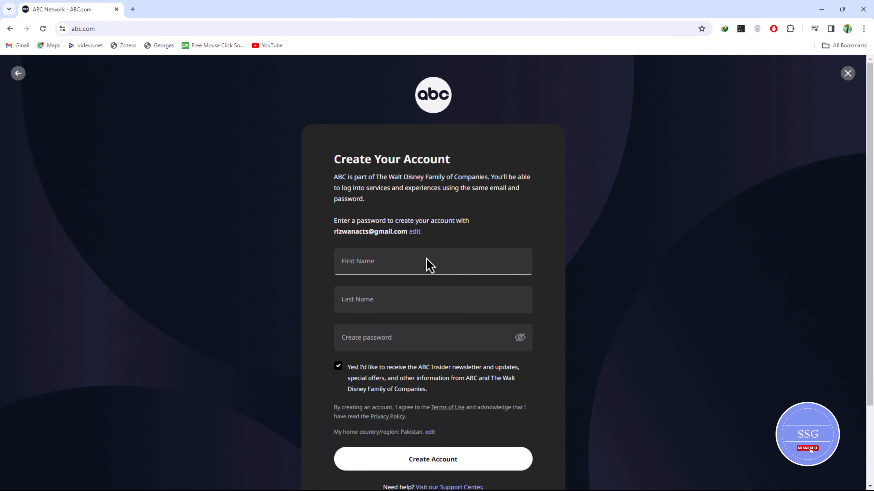
type("rizwan")
left_click(433, 299)
type("ronaq")
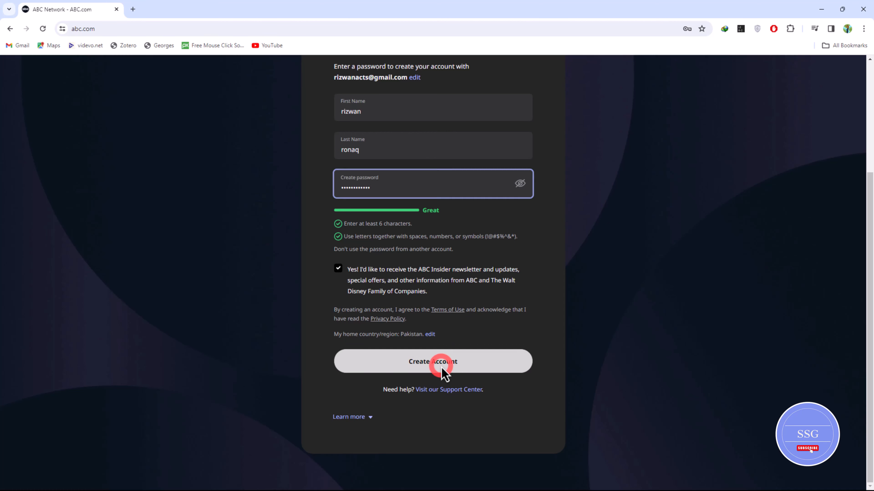
left_click(432, 361)
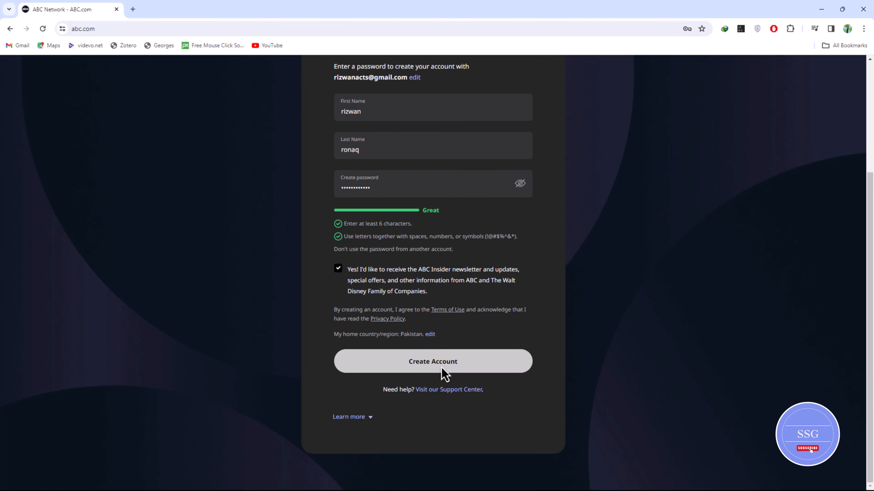
left_click(432, 360)
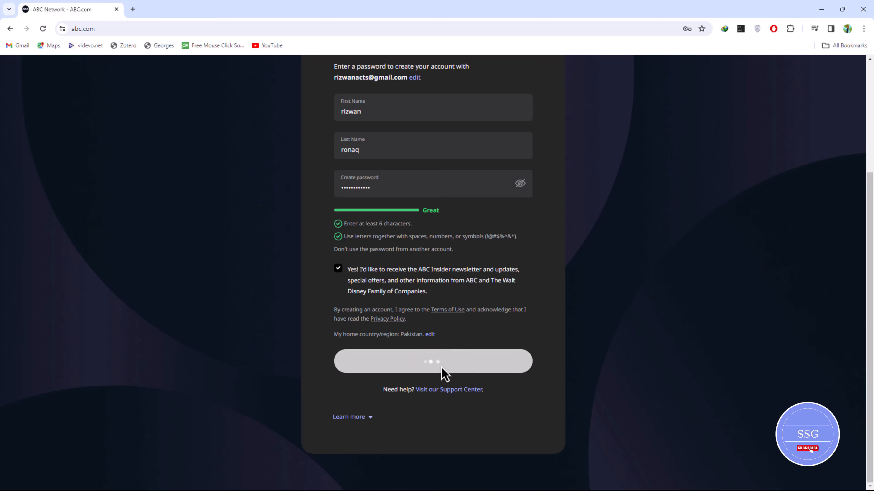
left_click(432, 360)
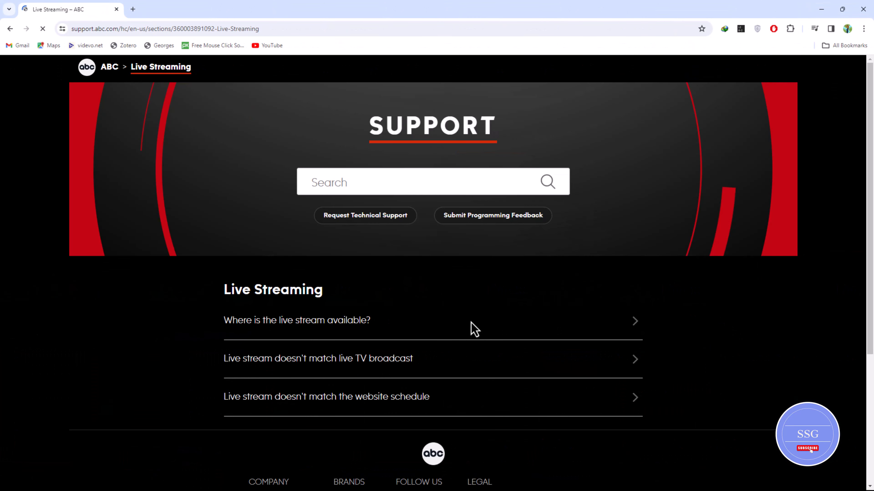
mouse_move(418, 300)
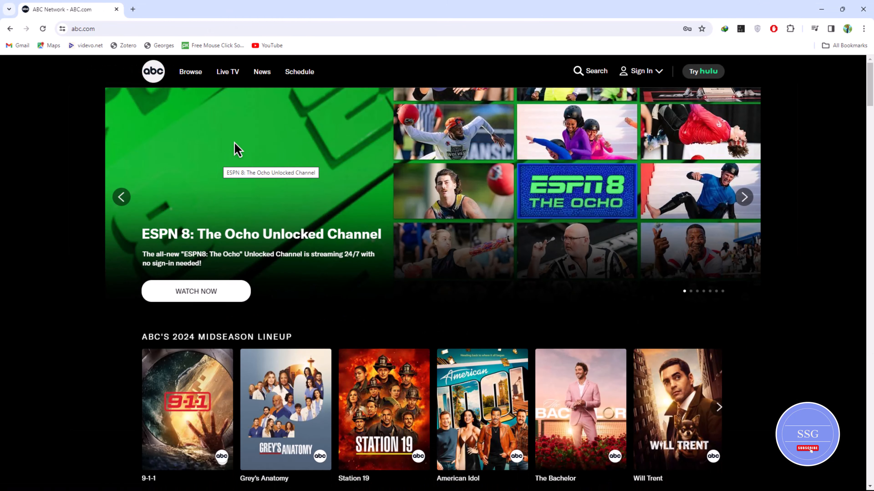
- Navigate from the support page back to the abc.com home page
left_click(299, 72)
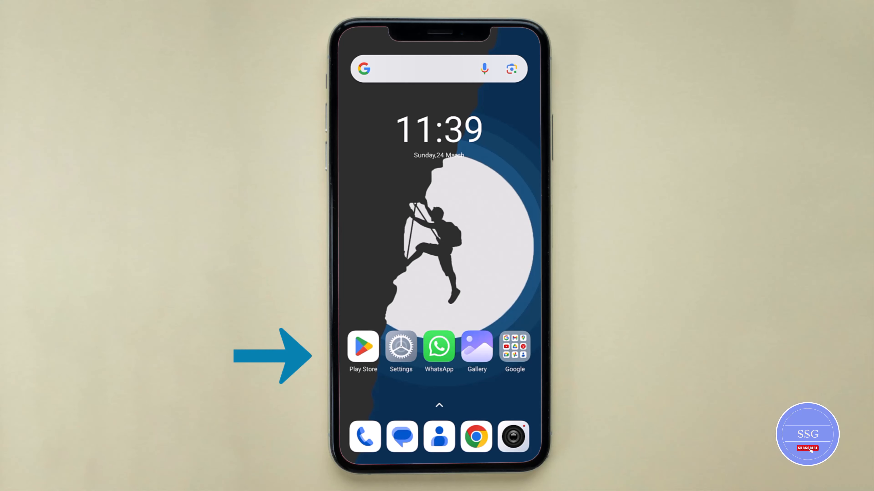
- Find the ABC app in the Play Store and install it
left_click(362, 347)
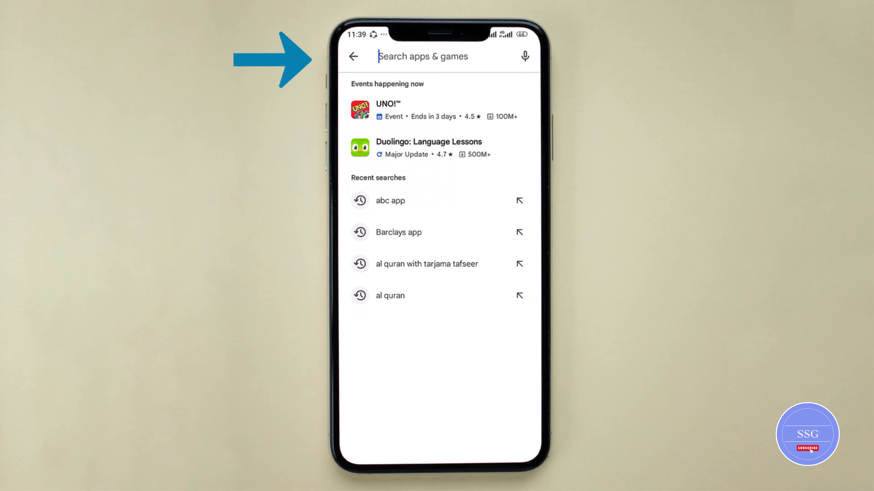
left_click(389, 201)
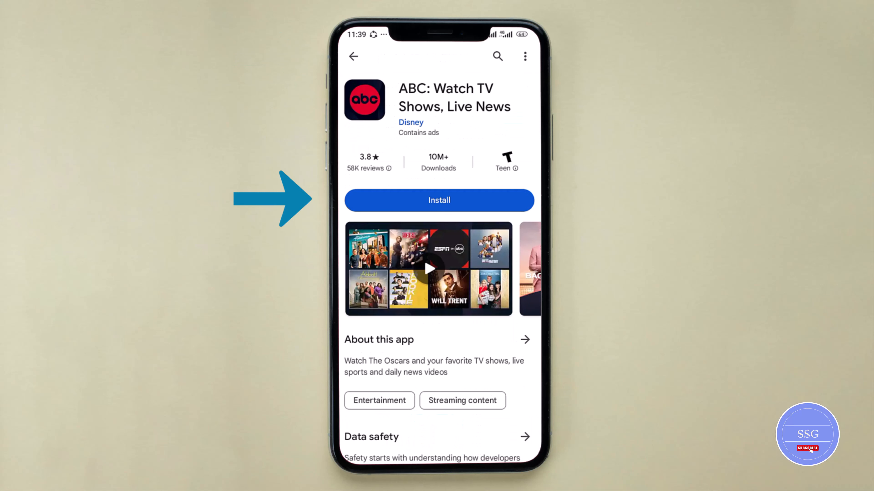
left_click(439, 200)
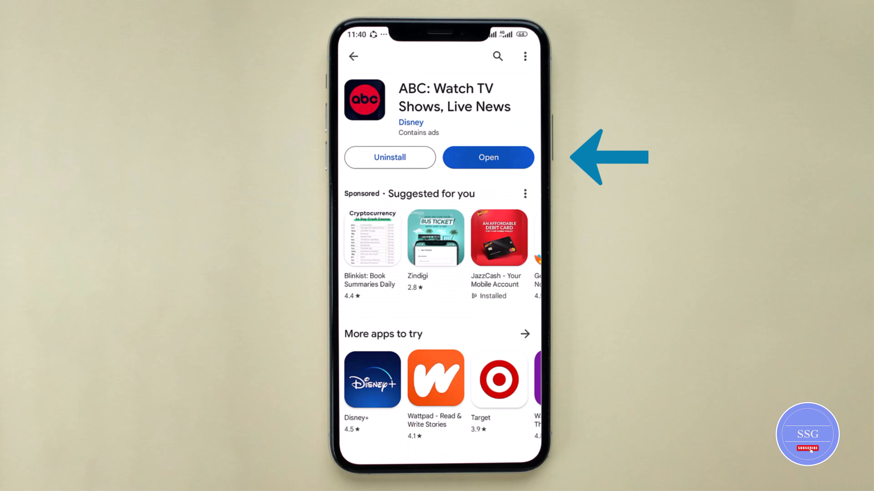
- Launch the ABC app, skip sign-in and go to its Live TV guide
left_click(487, 157)
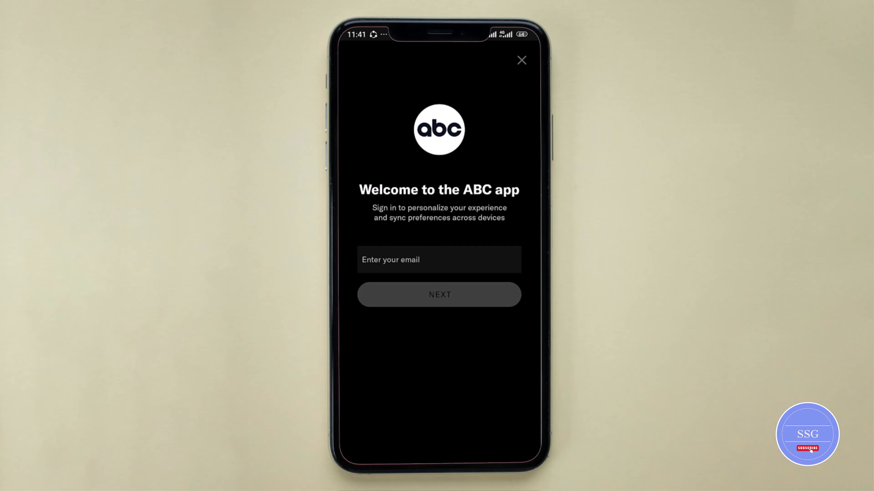
left_click(521, 60)
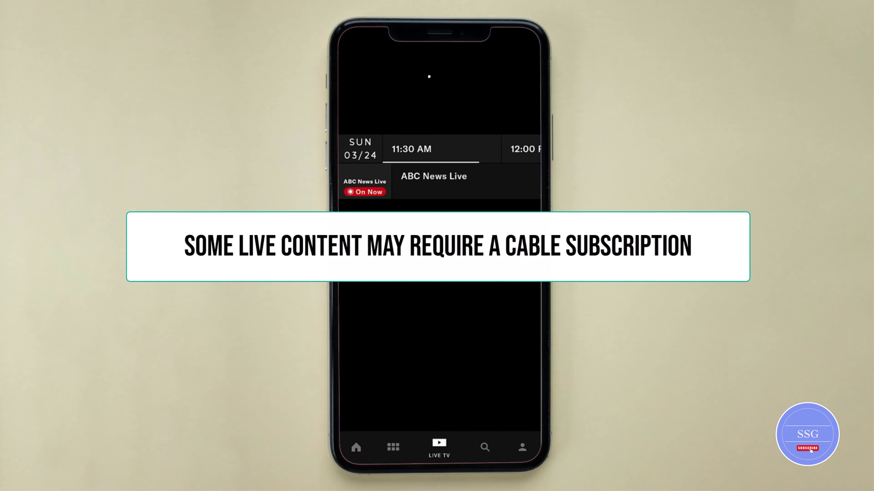
left_click(364, 447)
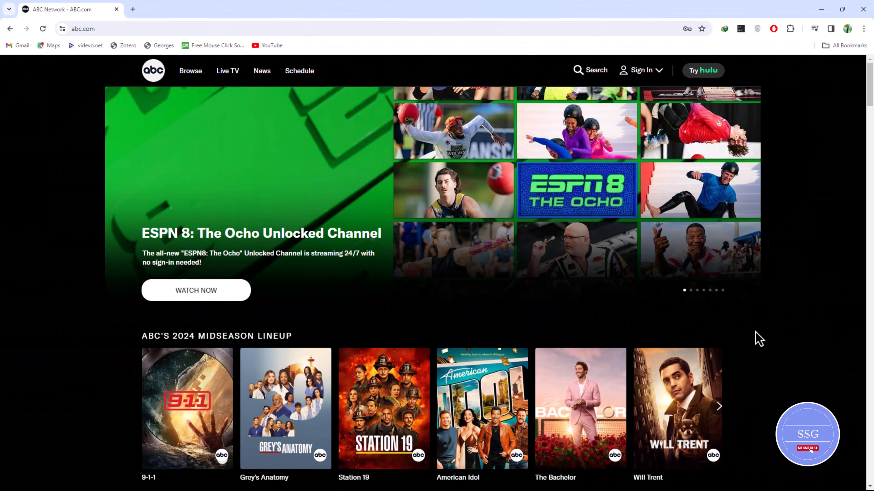
scroll("down", 3)
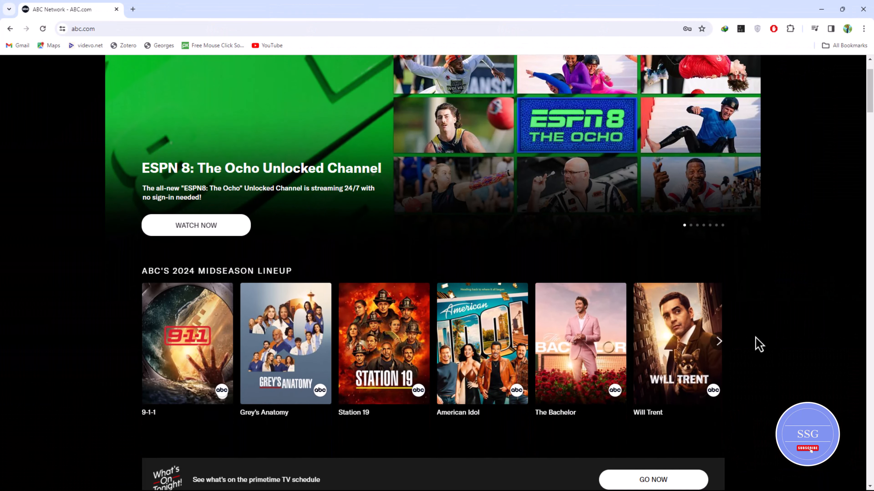
scroll("down", 3)
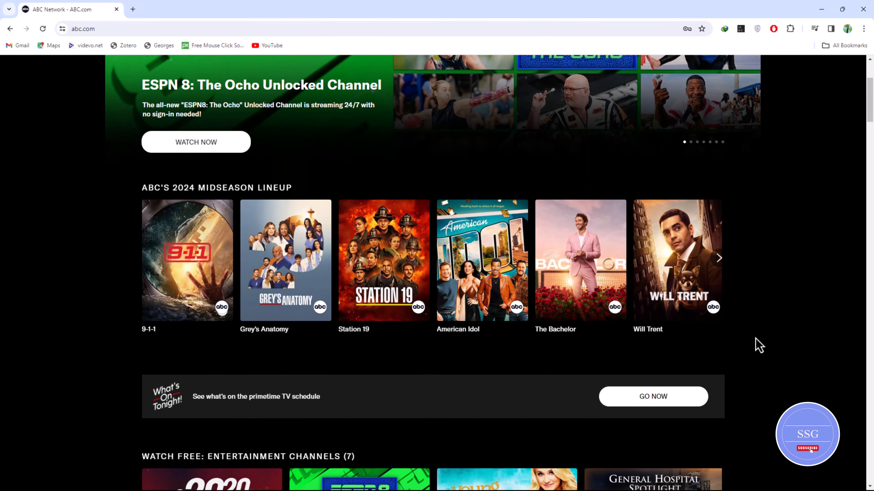
scroll("down", 3)
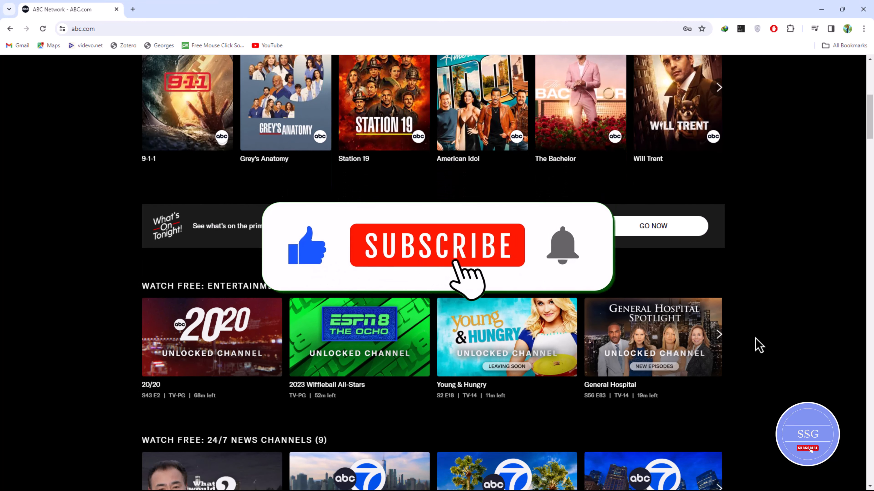
left_click(437, 246)
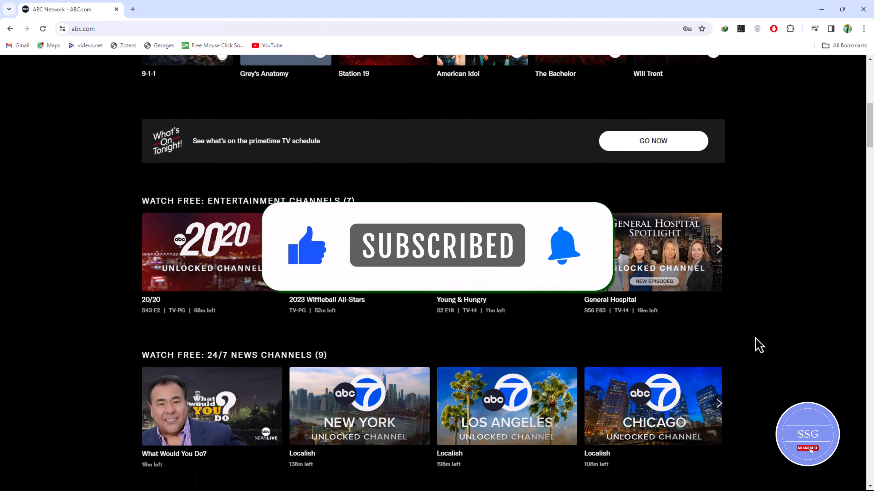